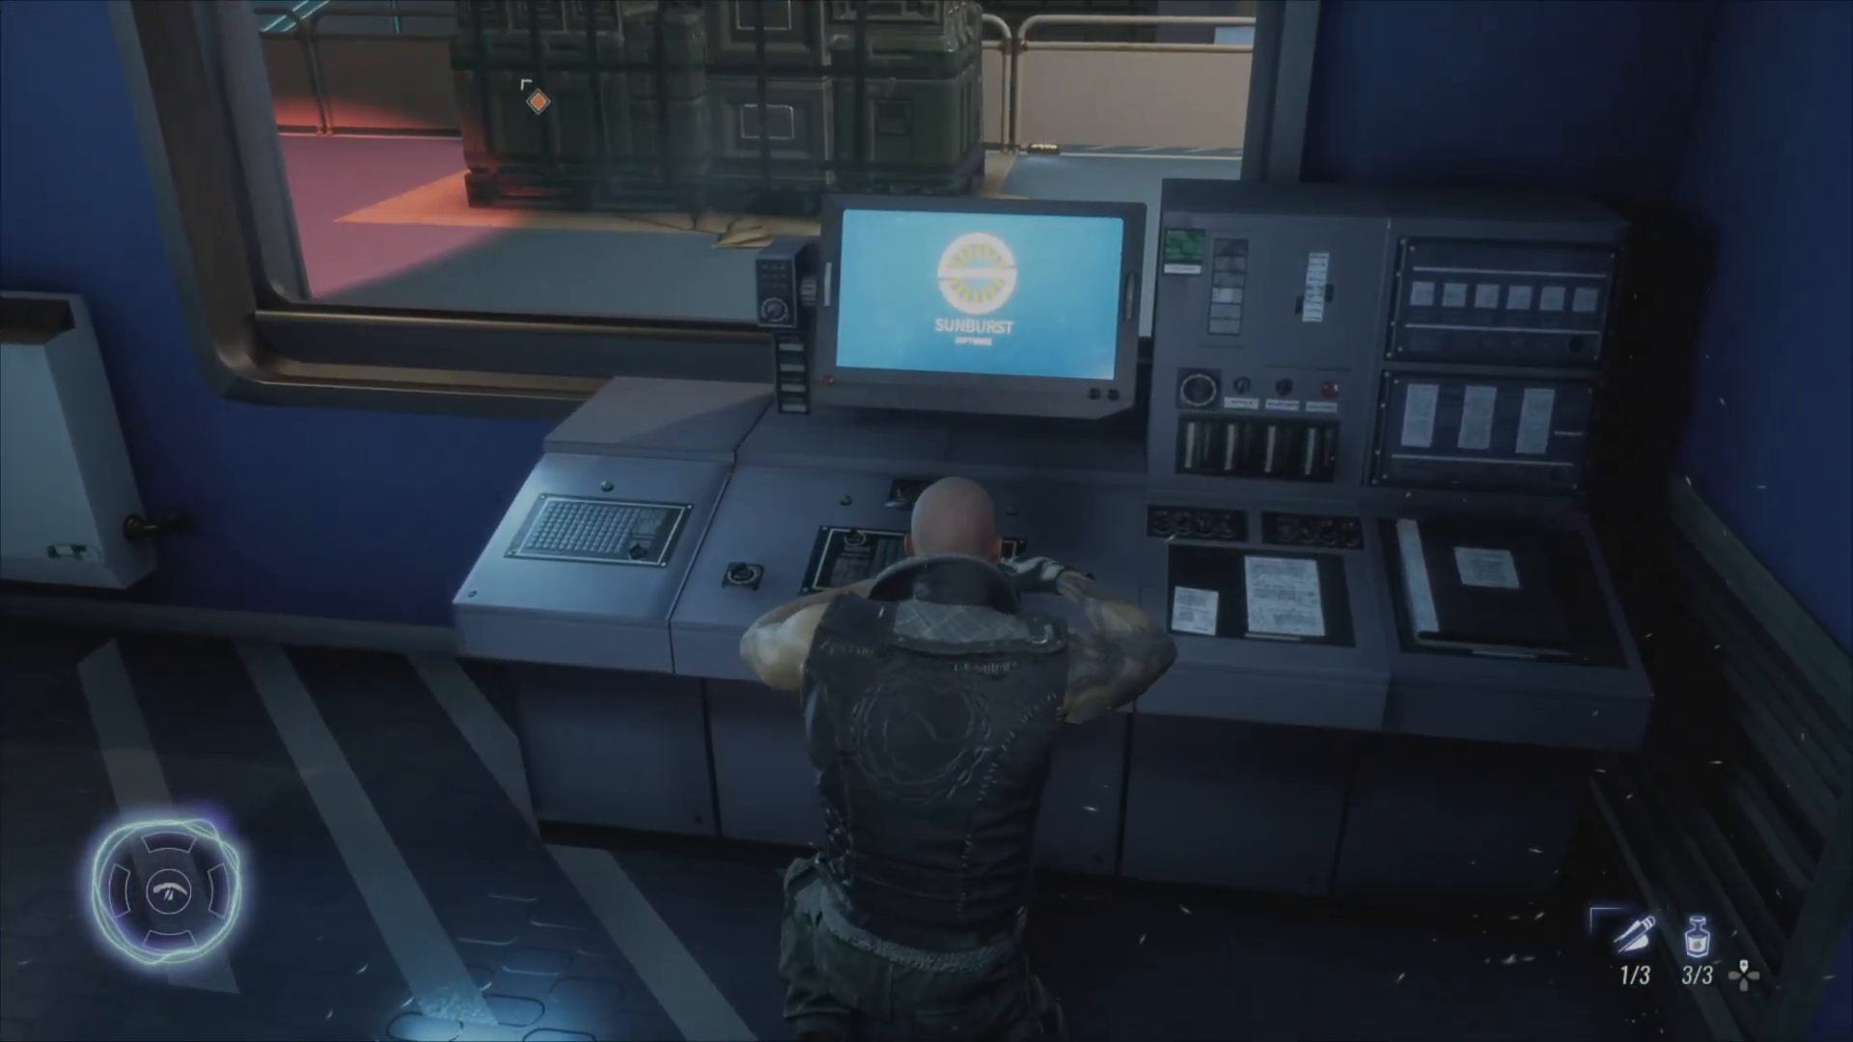
Sneak Cahal crouched past the Sunburst control console and deeper into the facility
left_click(969, 309)
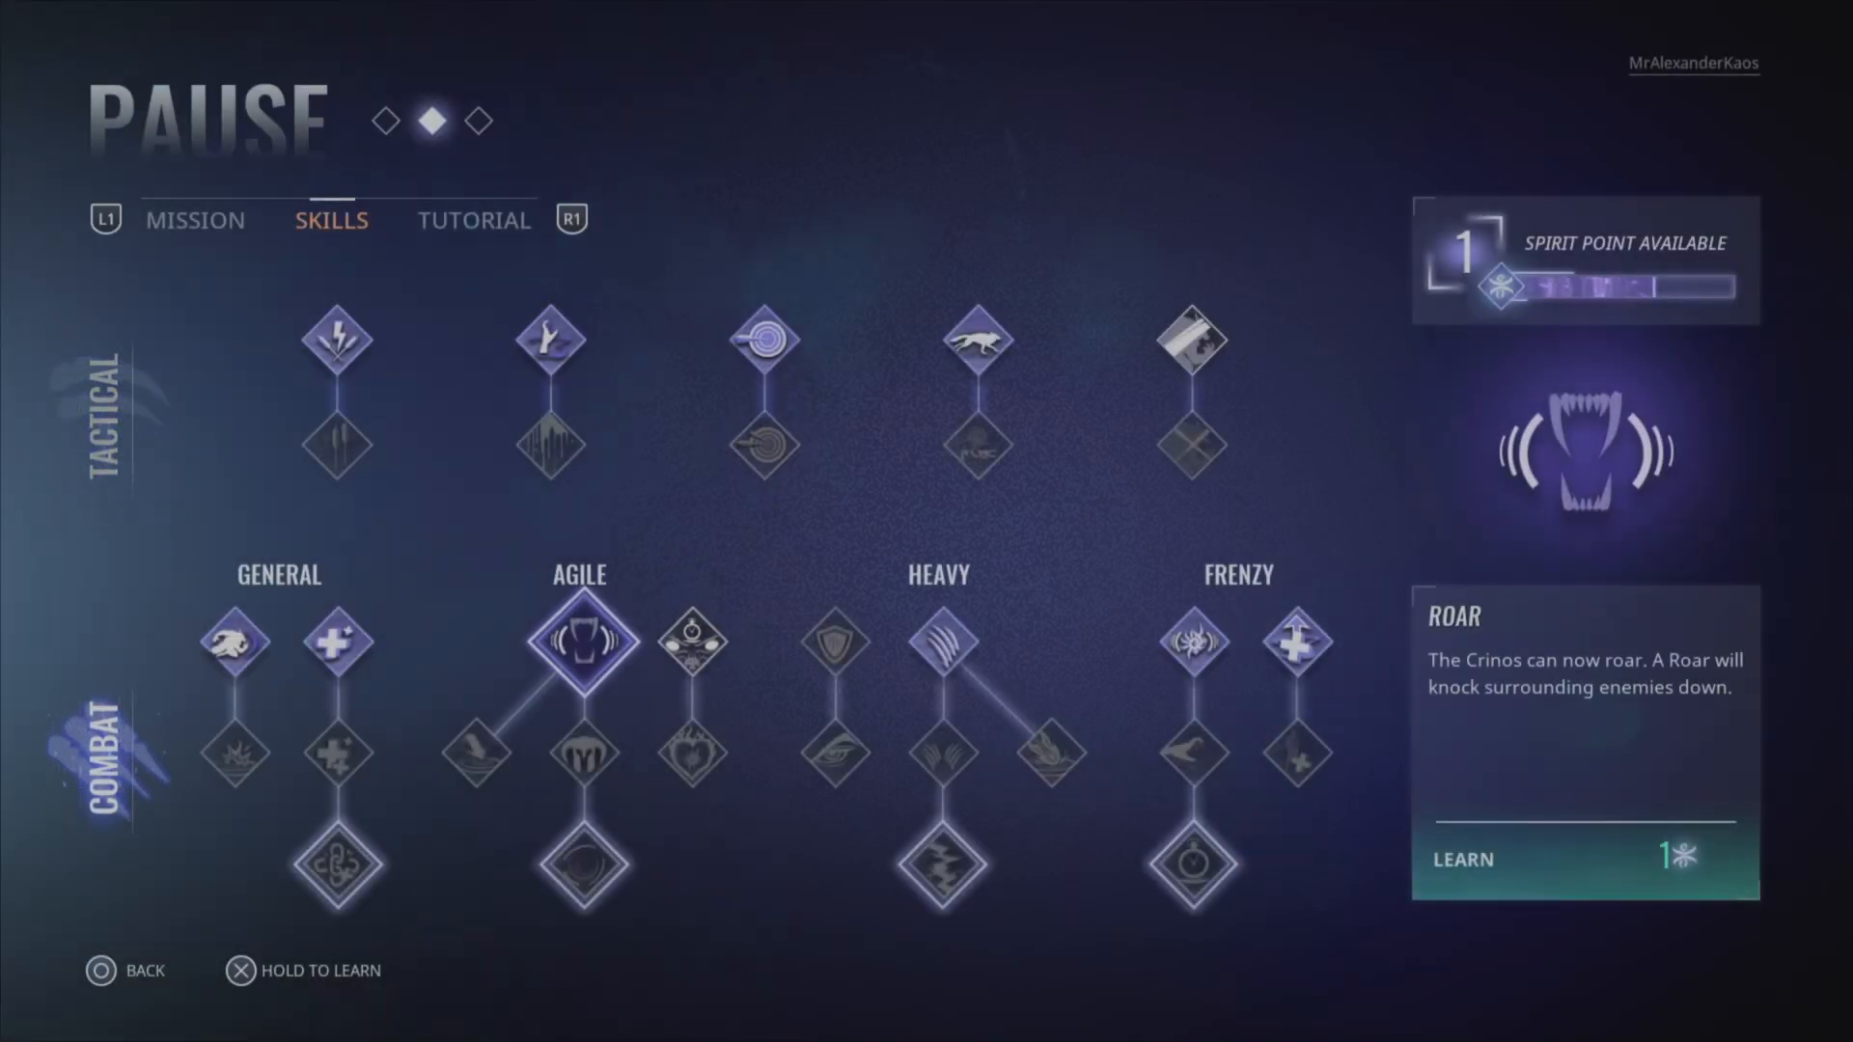
Learn the Roar skill under Agile in the combat tree with the spirit point
left_click(581, 660)
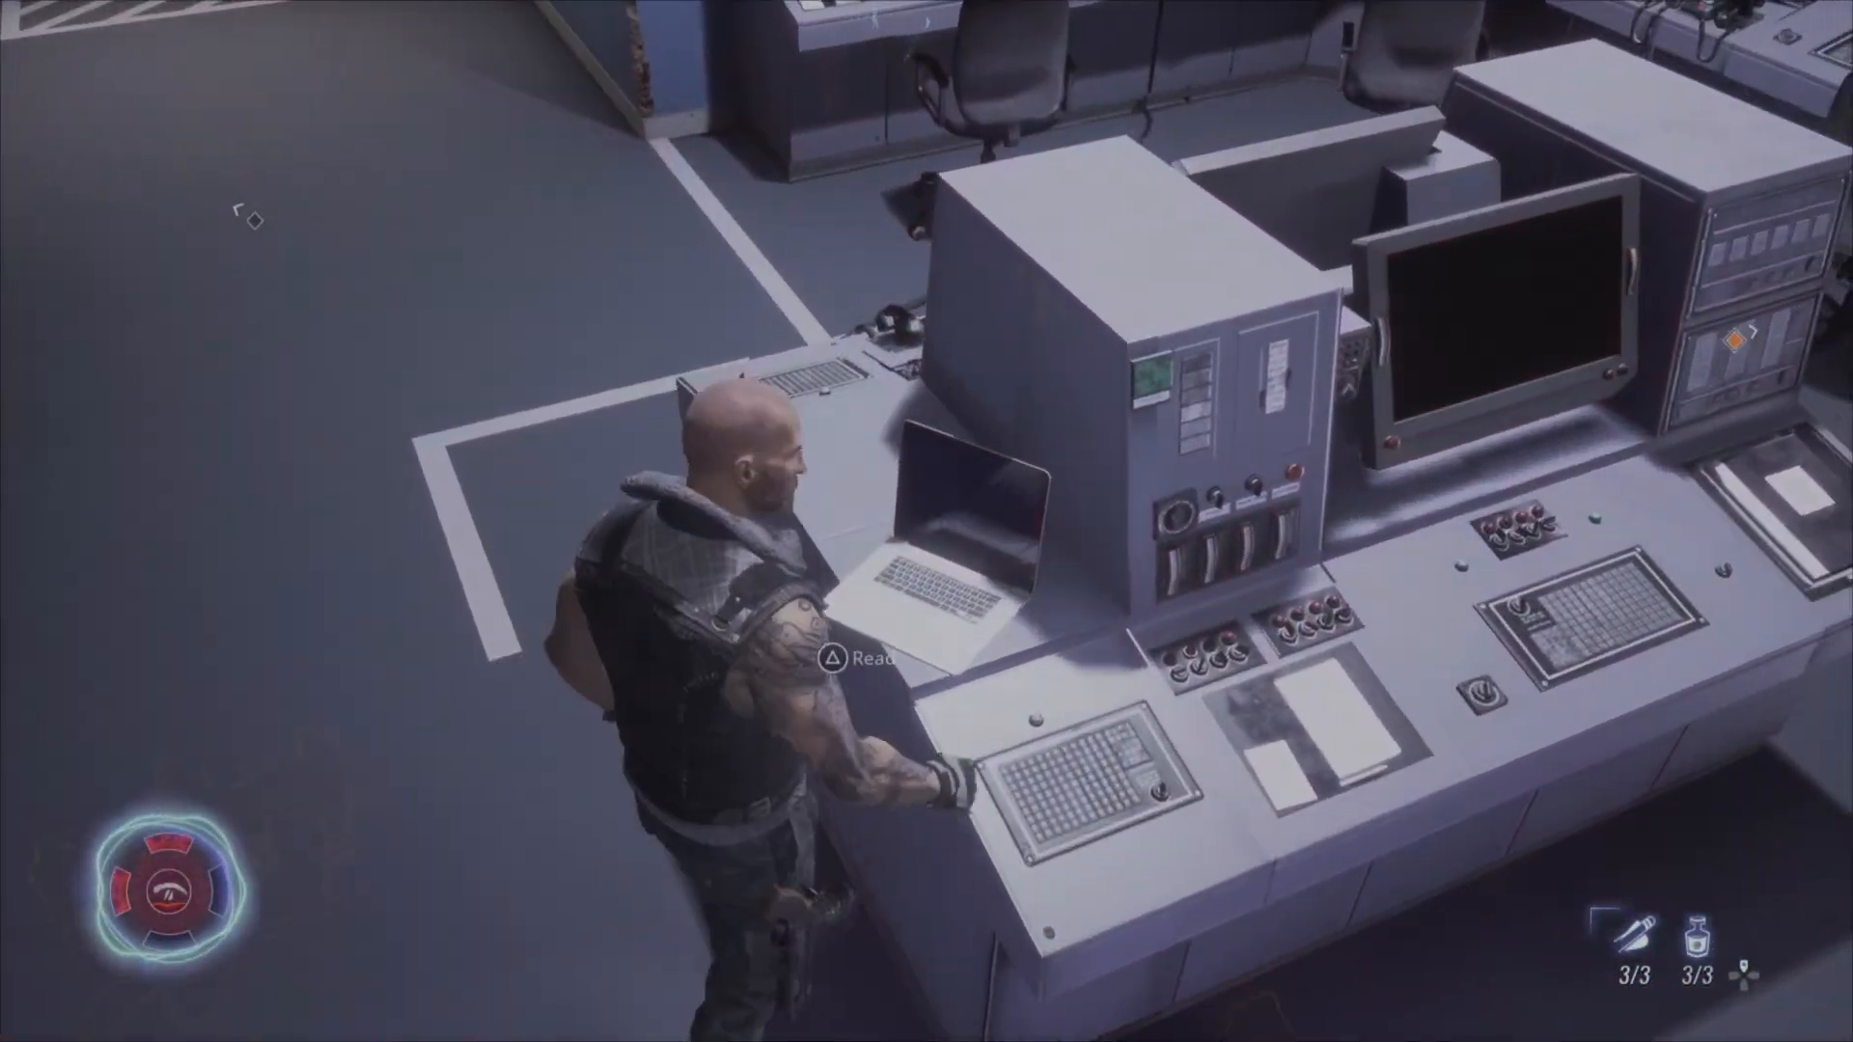
Read Captain Fergus's Division IV report on the defeated Nevada pack, then put it away
key("triangle")
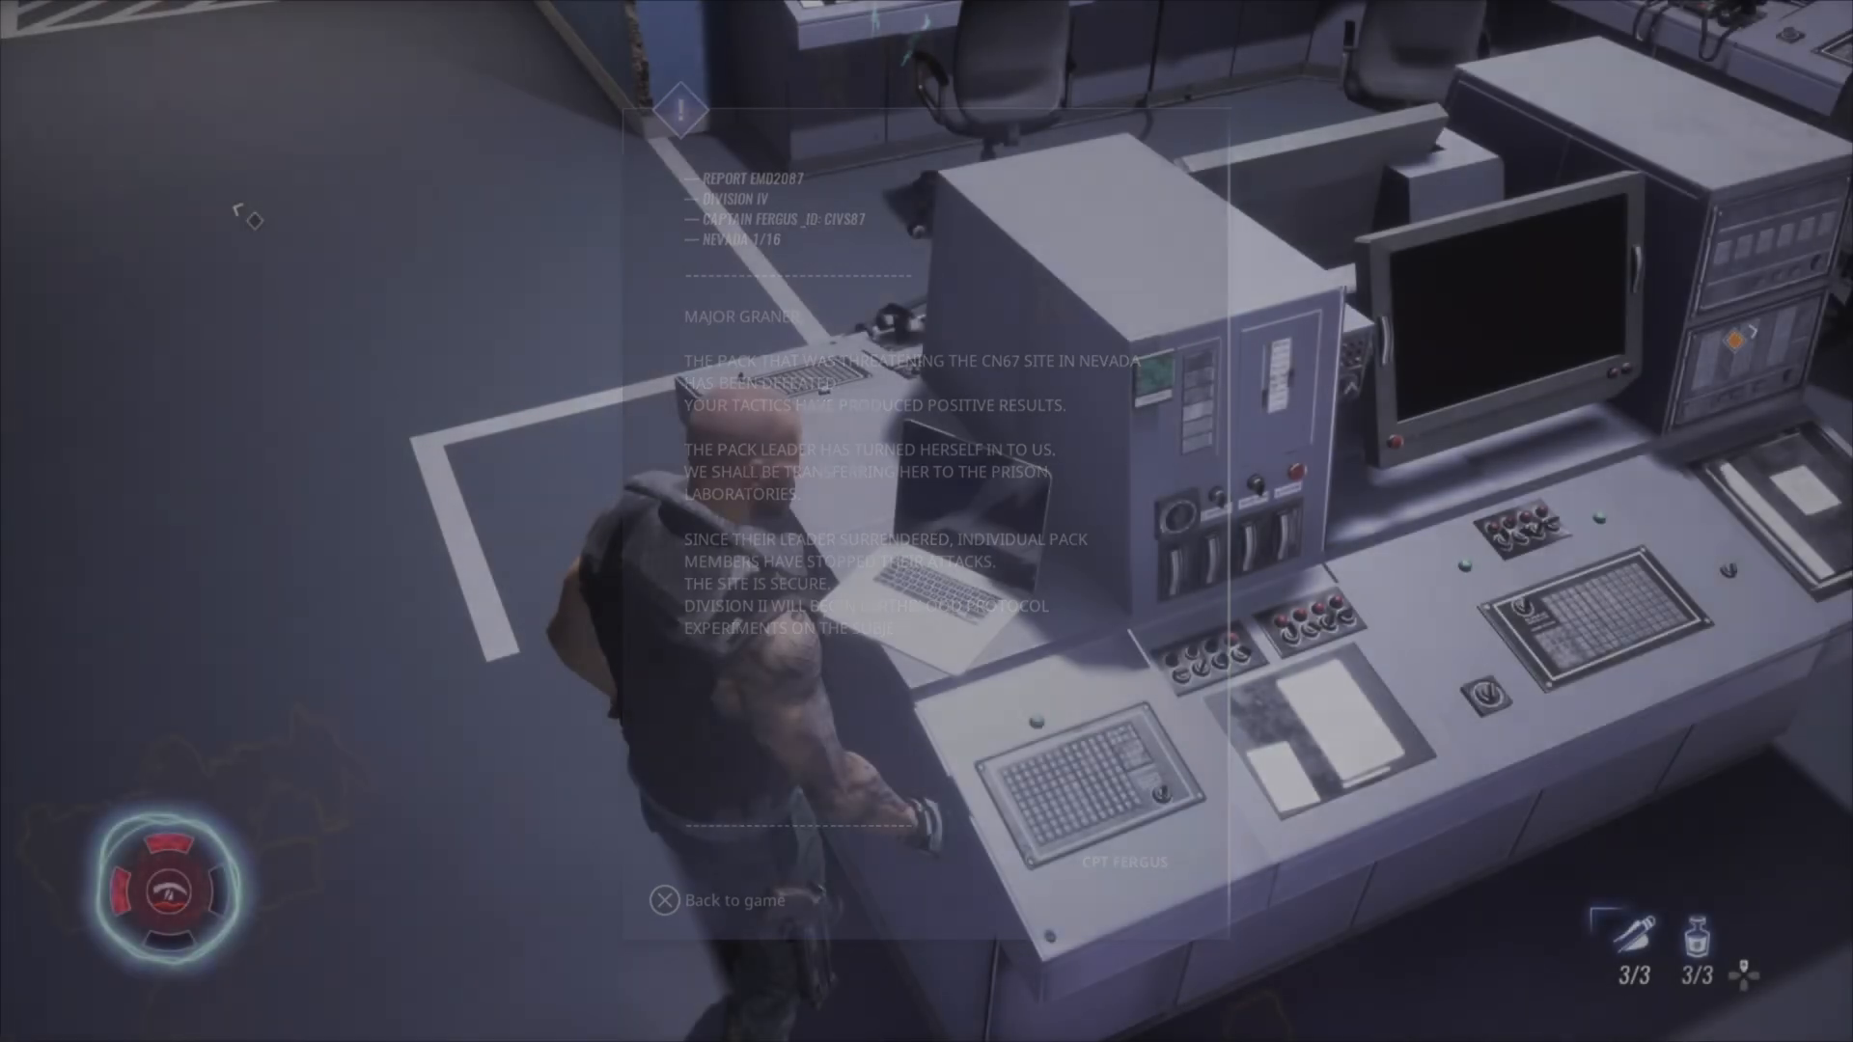
left_click(664, 901)
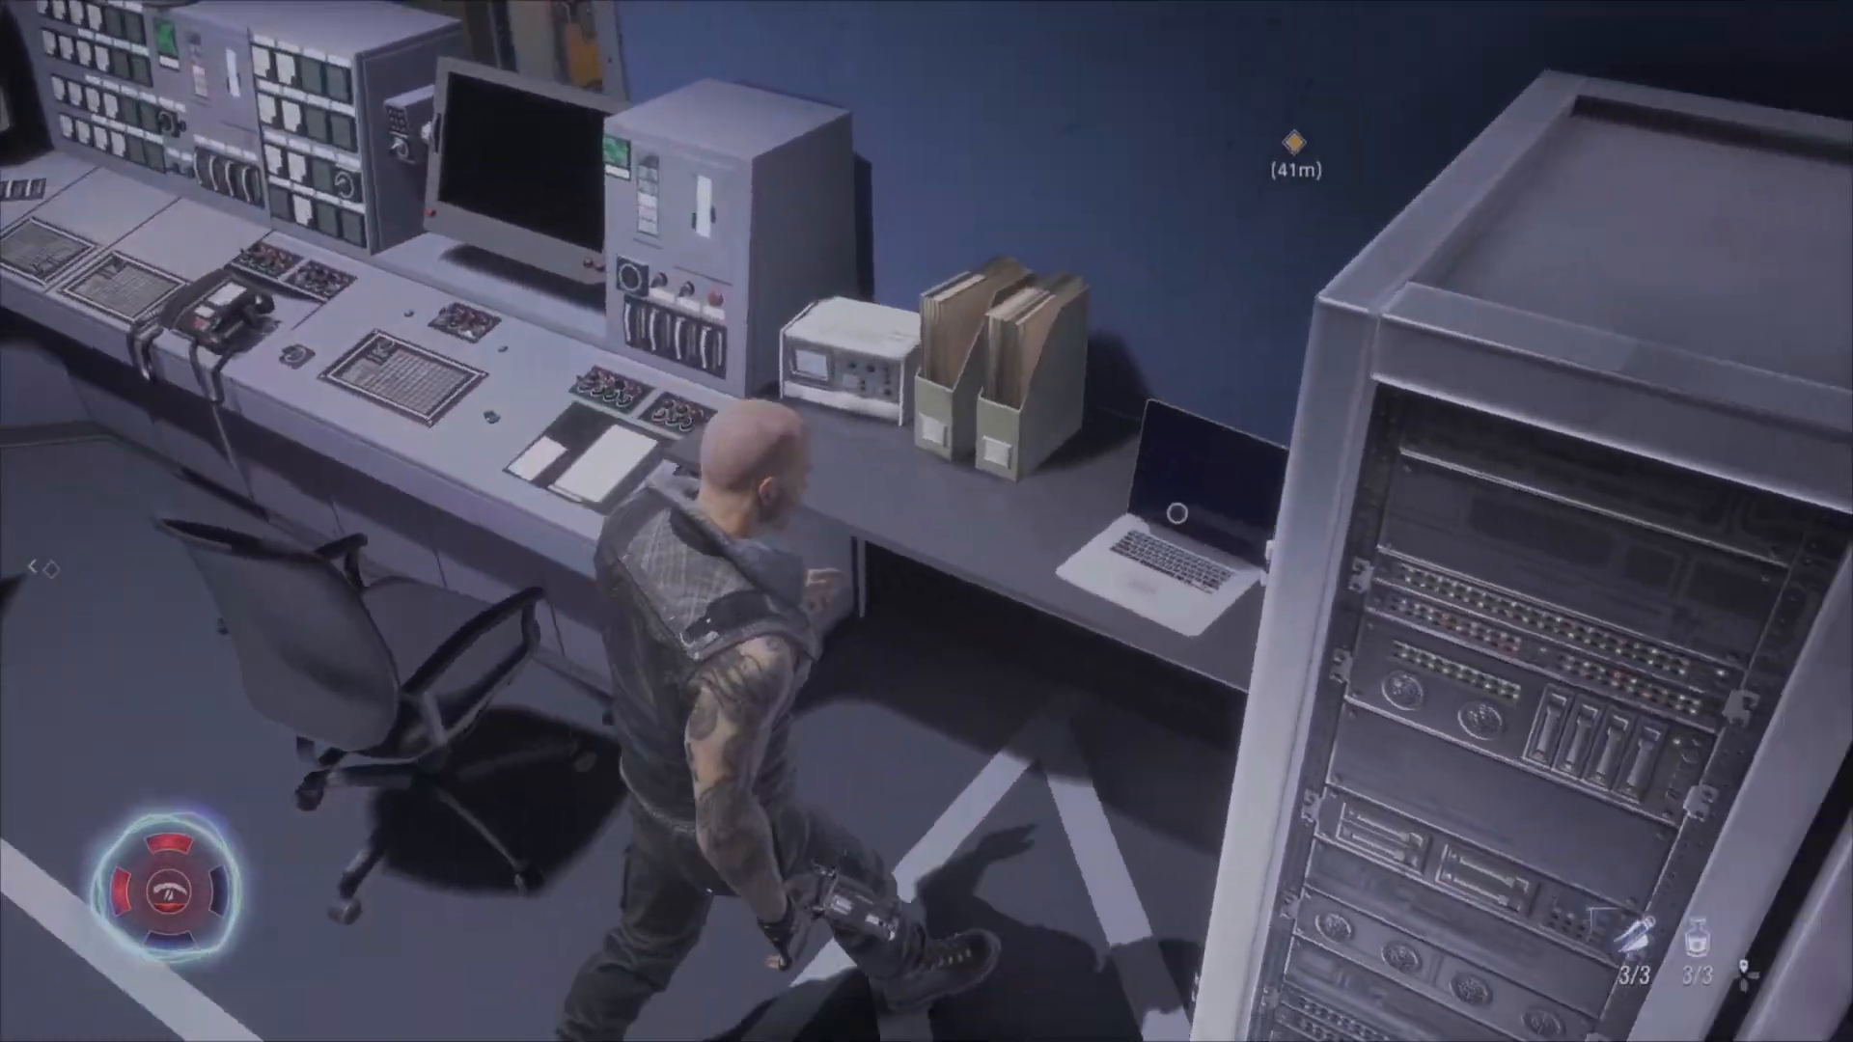
Read Dr Lesterman's Division II chimp compound report and the Nevada pack report, then resume
left_click(1173, 525)
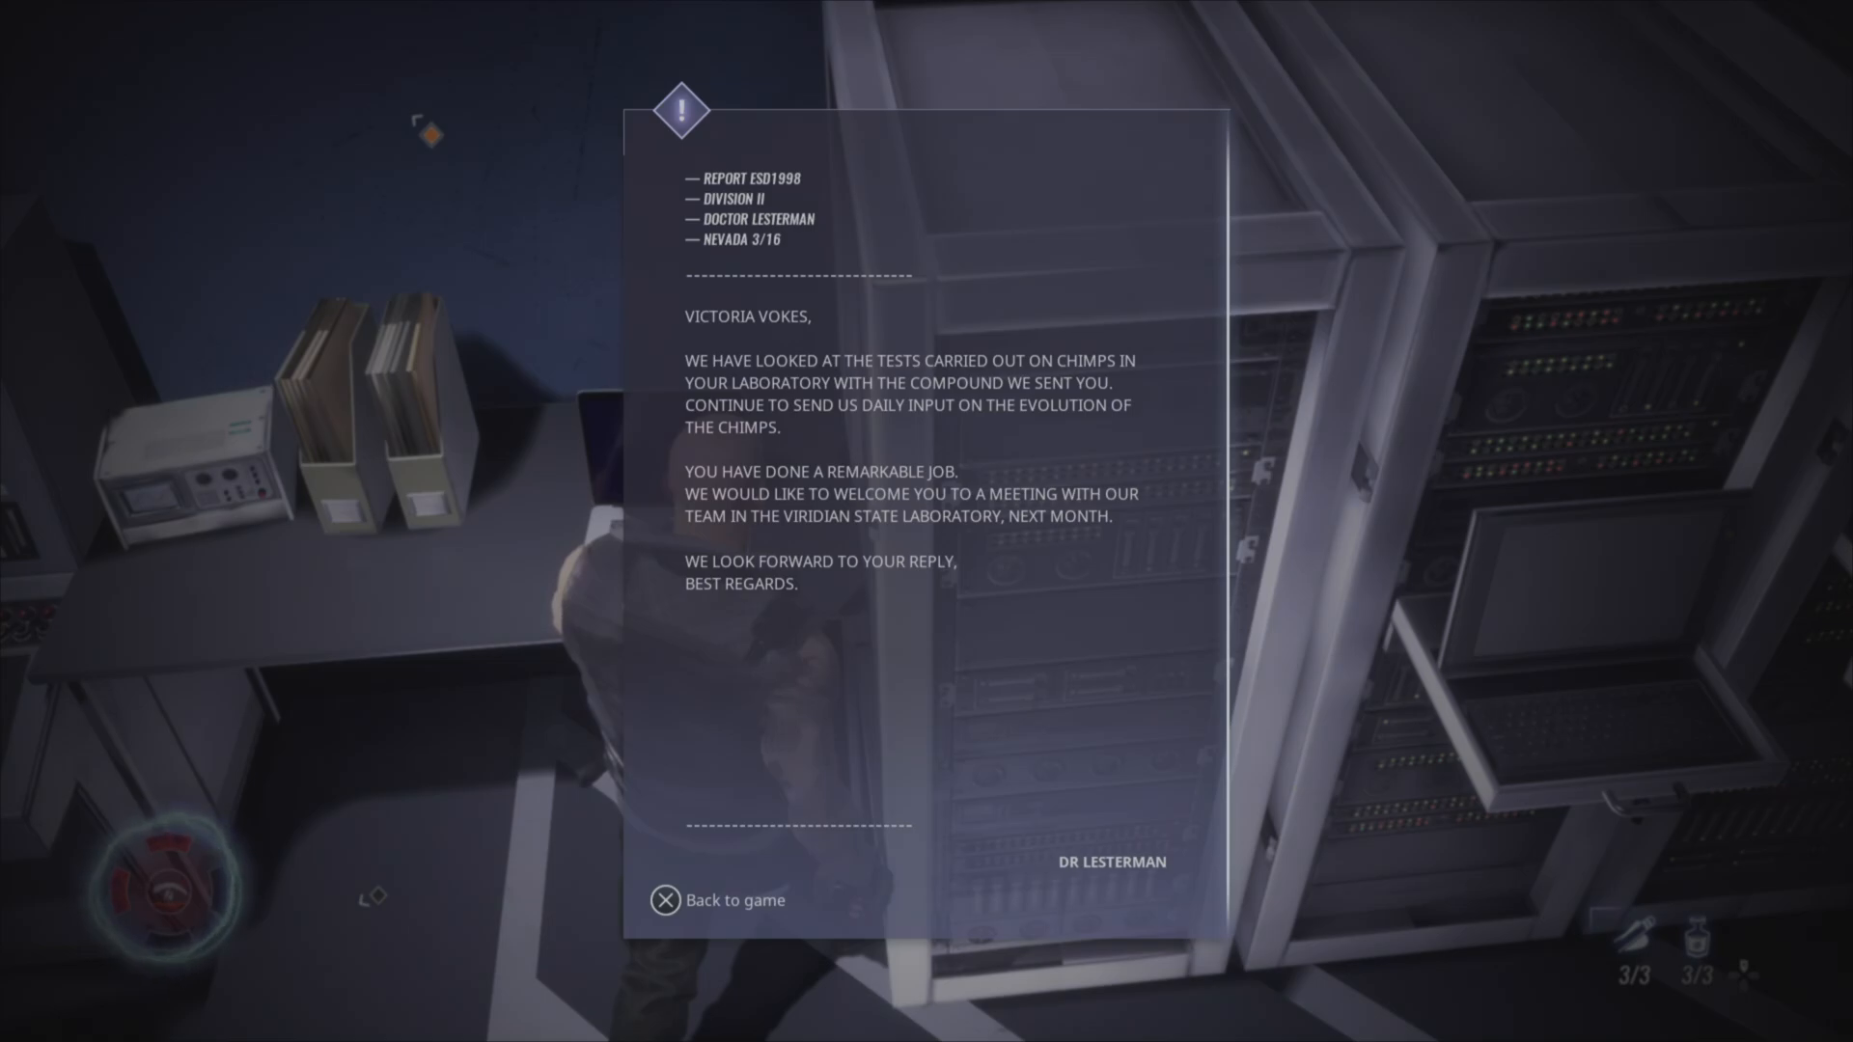
left_click(668, 900)
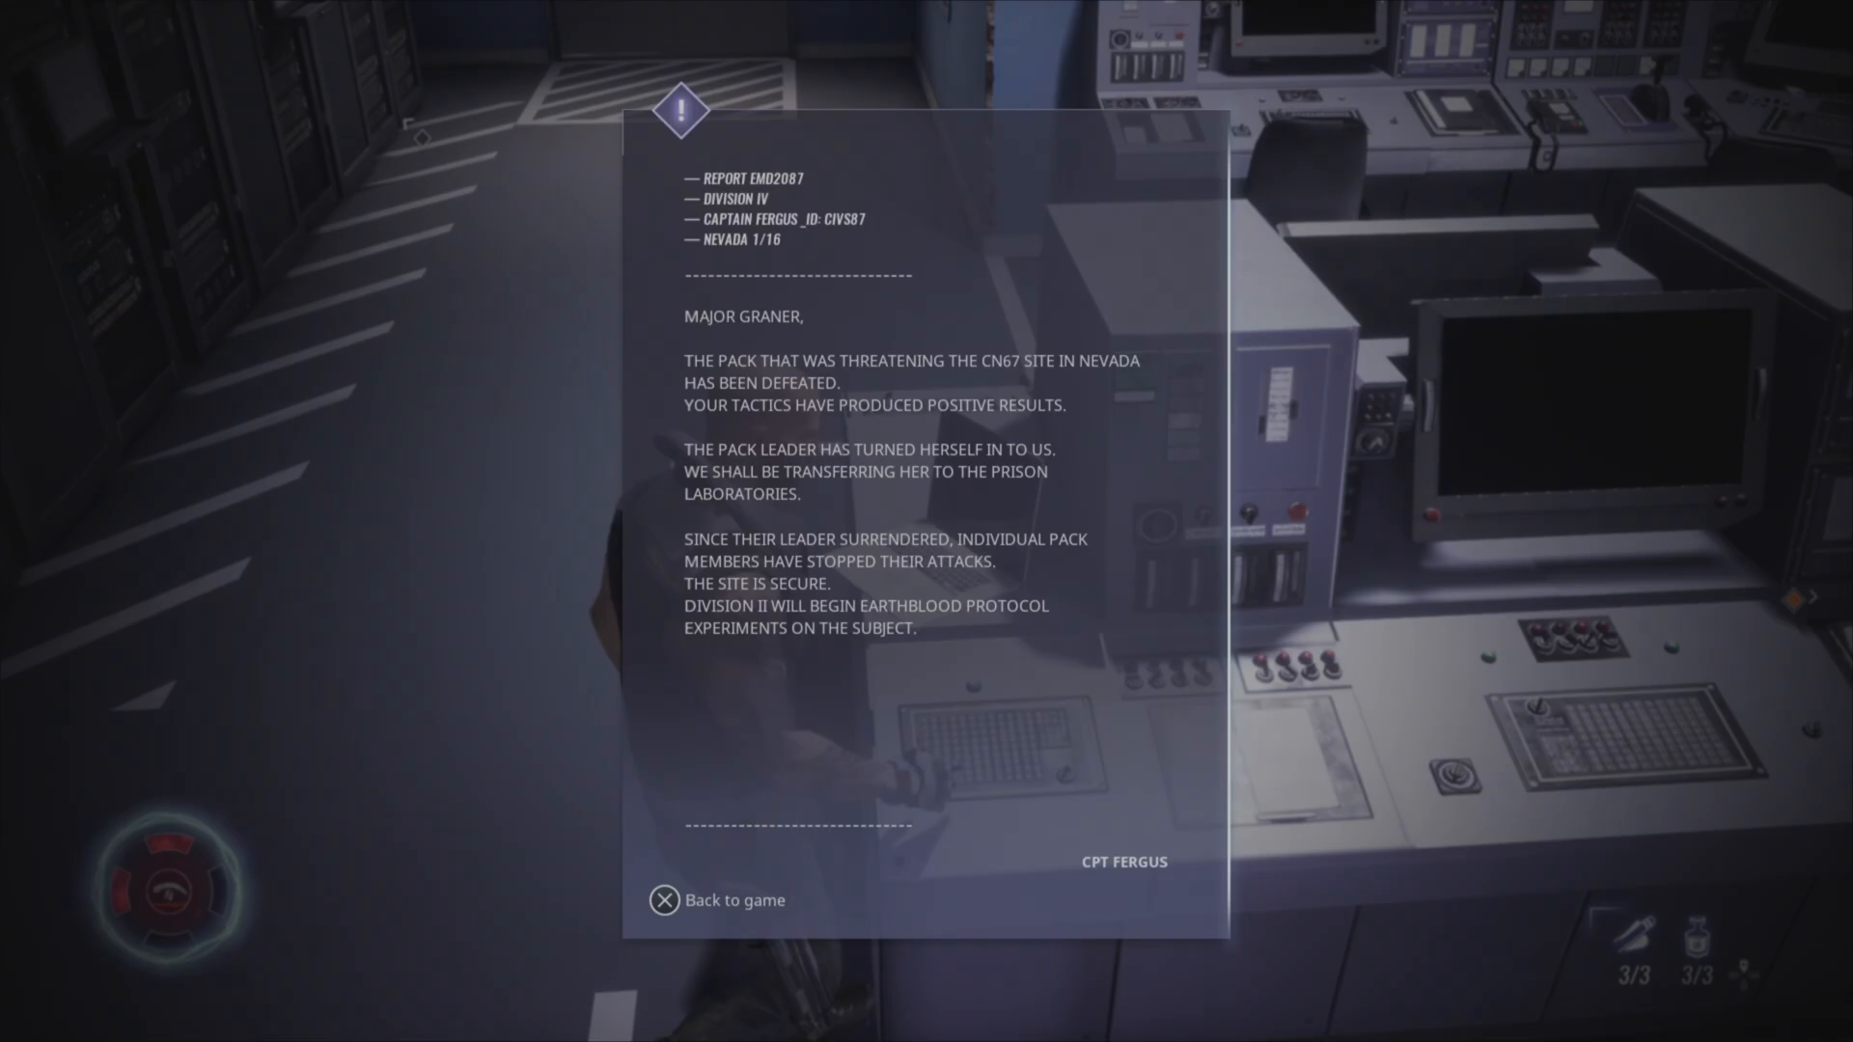
left_click(662, 899)
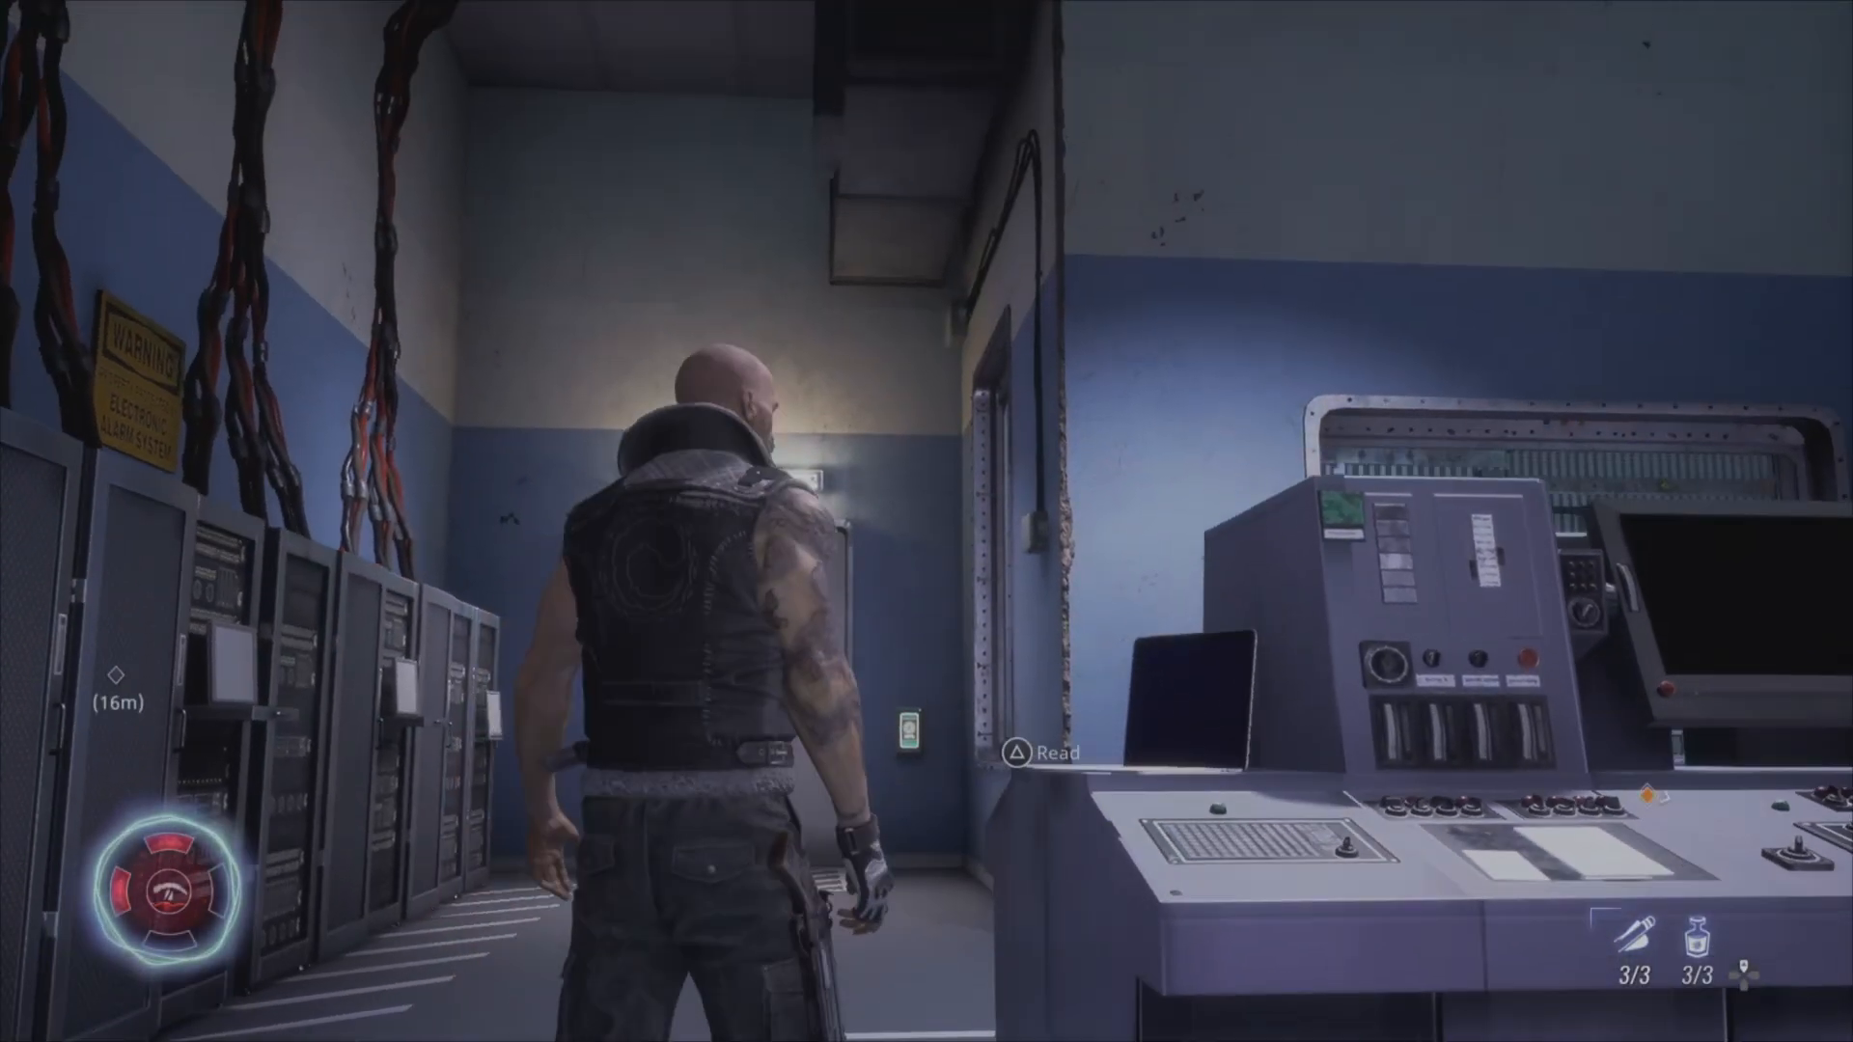